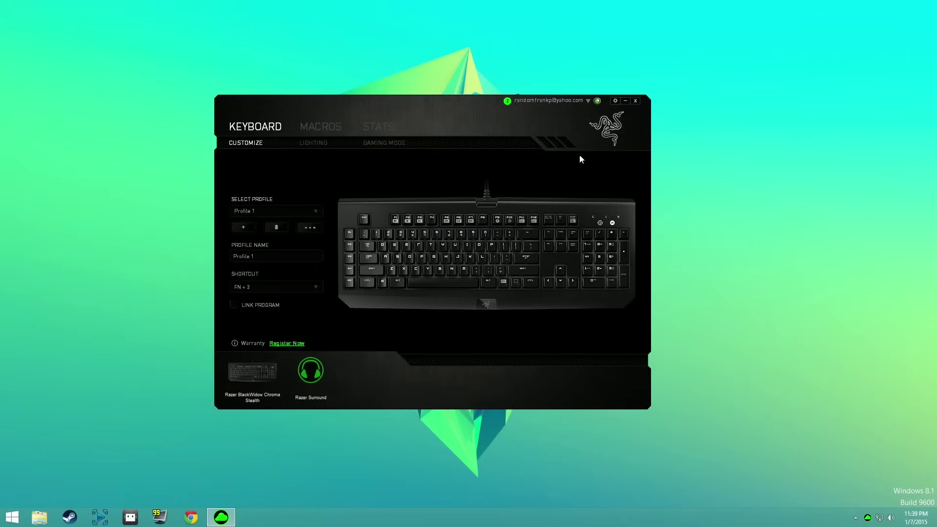
pyautogui.moveTo(597, 101)
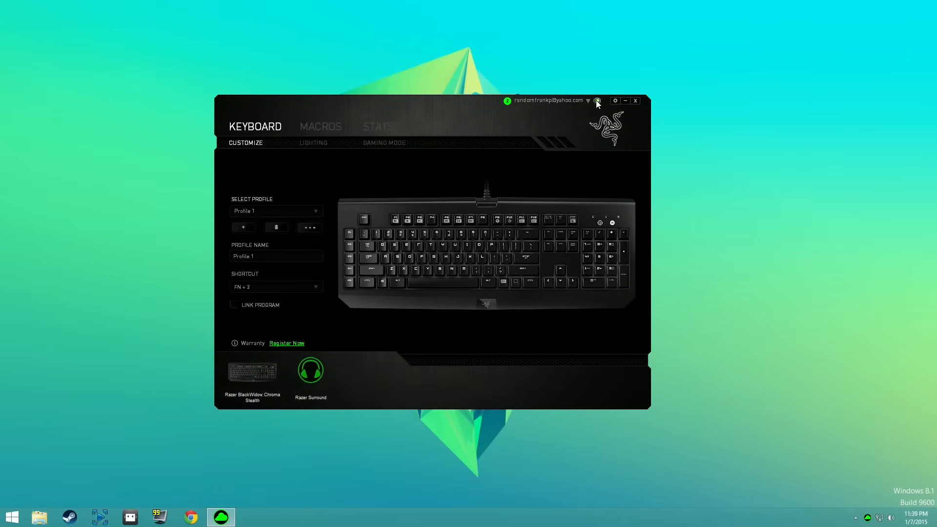
# - Check Synapse settings for software updates, then show the keyboard's Wave lighting page
pyautogui.click(588, 100)
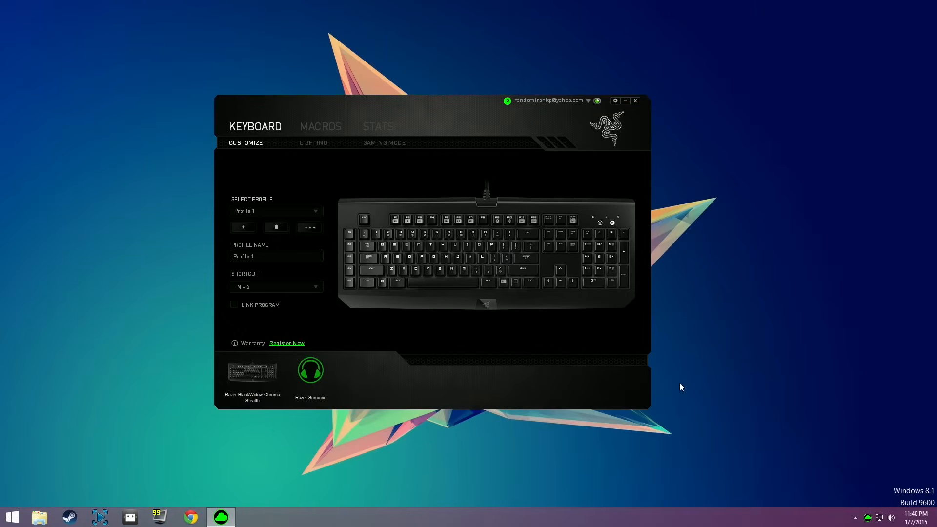
pyautogui.click(615, 100)
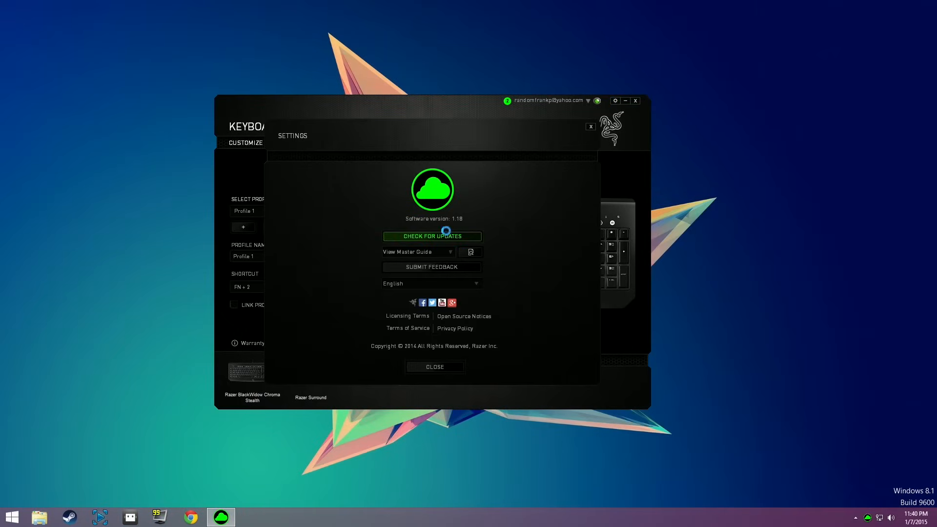
pyautogui.click(431, 235)
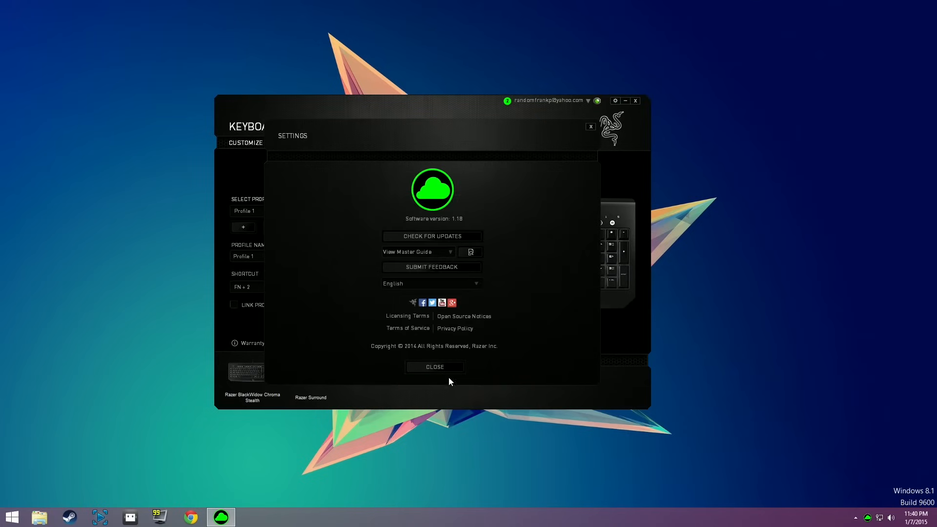
pyautogui.click(435, 367)
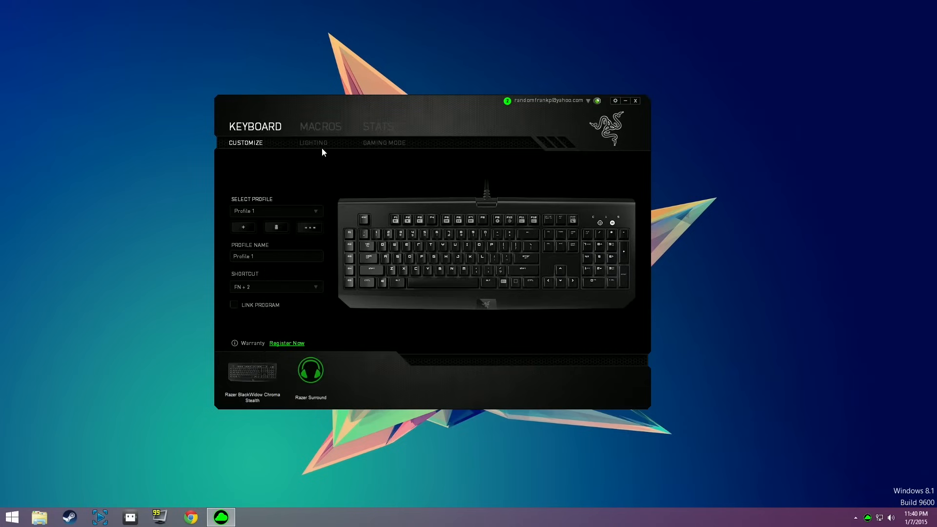
pyautogui.click(312, 143)
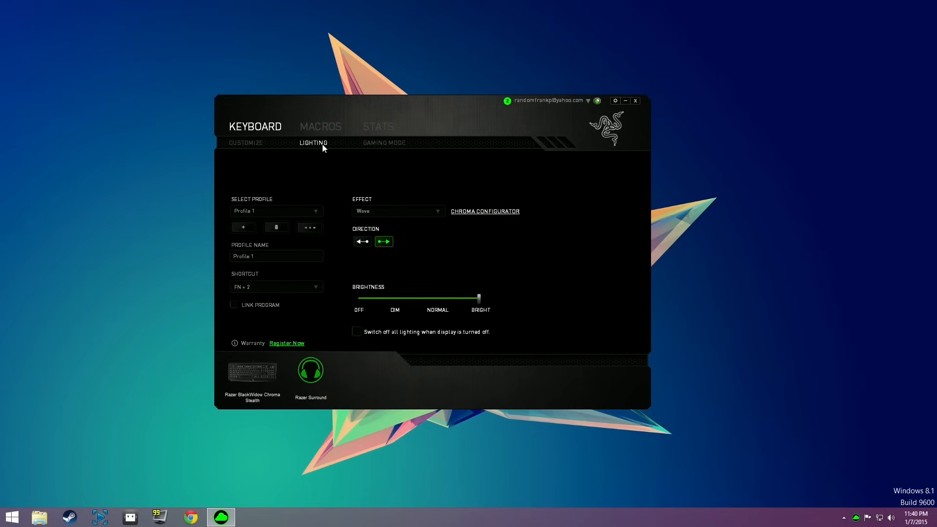
pyautogui.moveTo(411, 156)
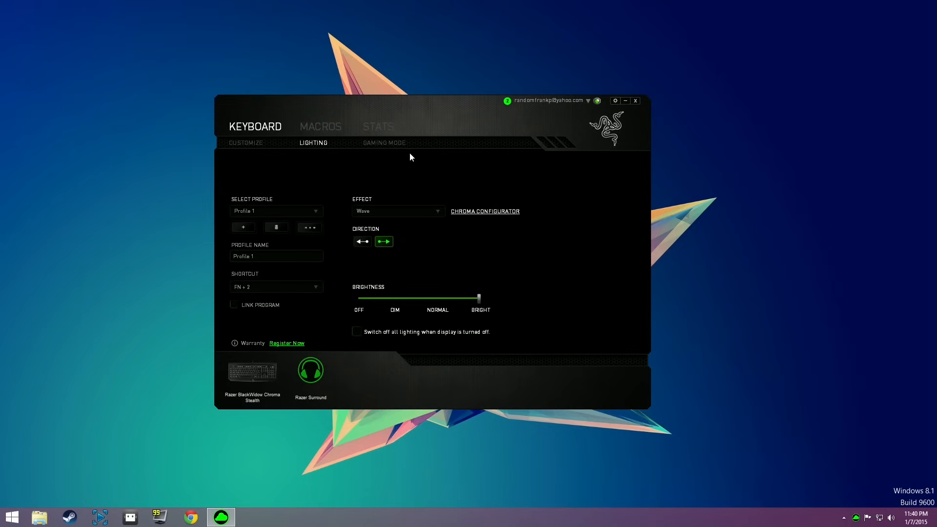
pyautogui.moveTo(459, 210)
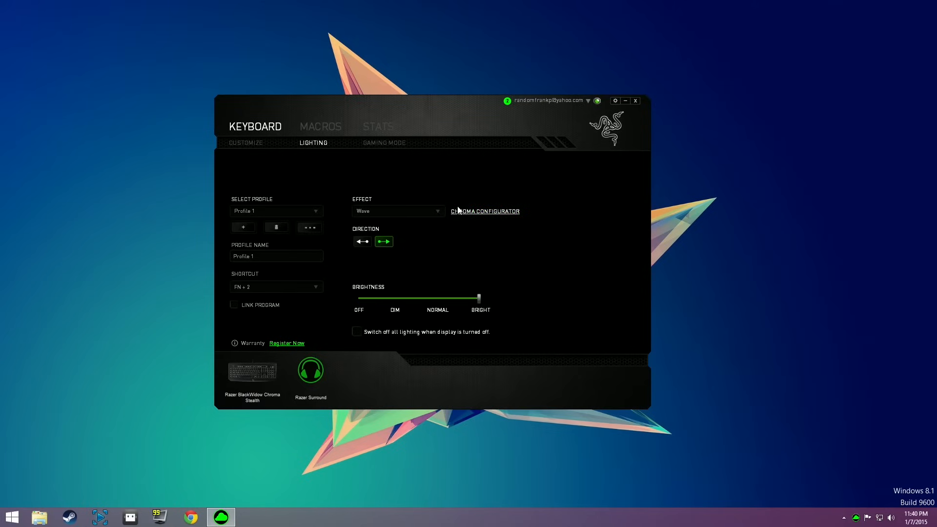
# - Open the Chroma Configurator and tick the All keys preset for the layer
pyautogui.click(485, 211)
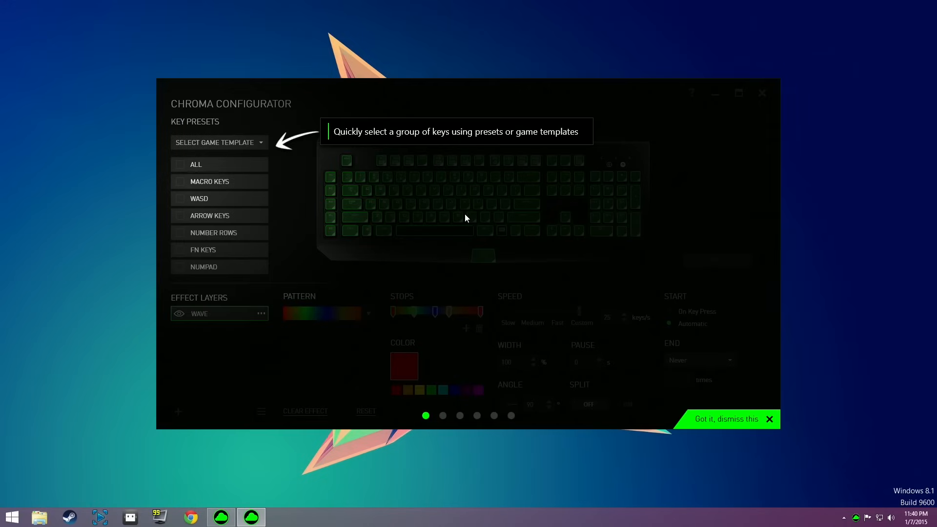
pyautogui.moveTo(553, 248)
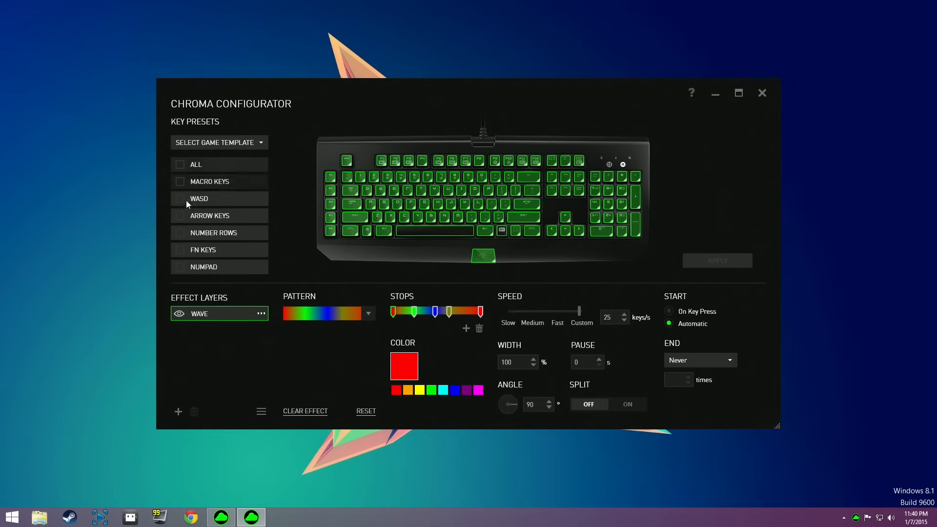
pyautogui.click(180, 165)
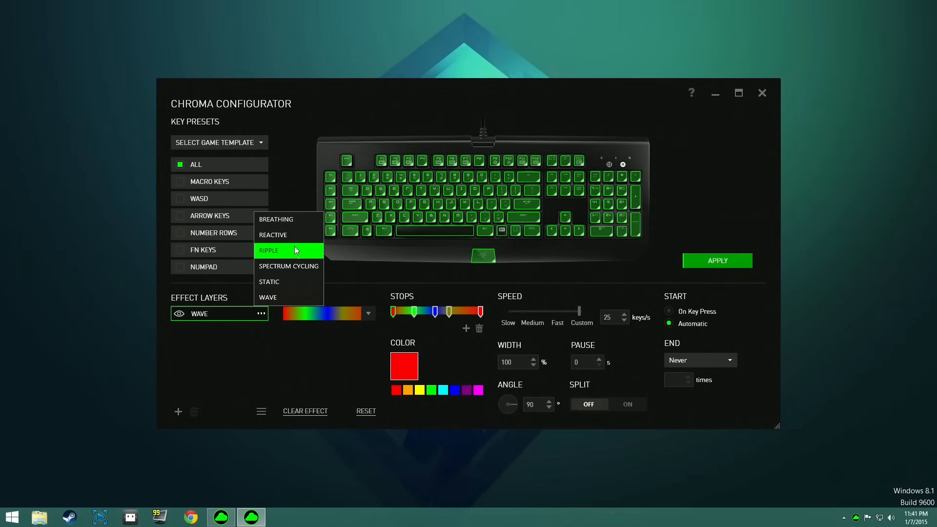
# - Change the effect layer to Ripple using the solid green pattern
pyautogui.click(269, 250)
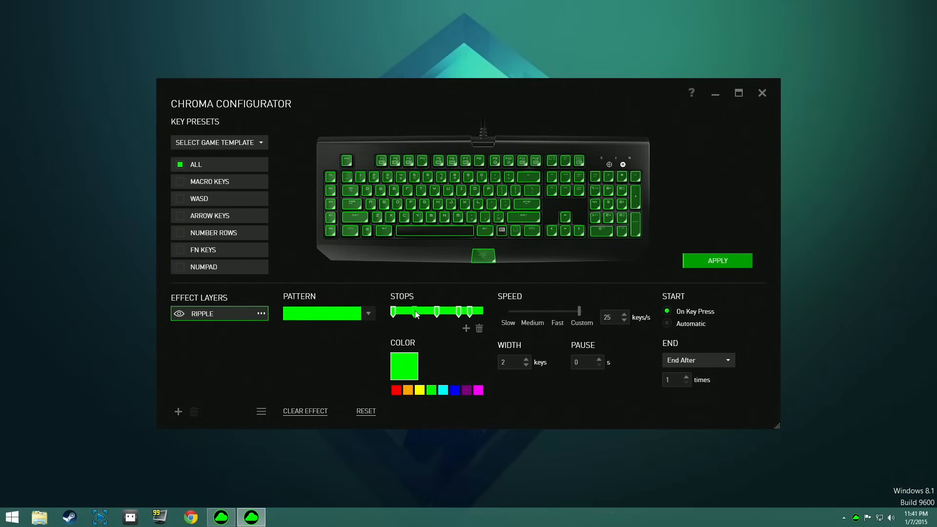
pyautogui.click(368, 314)
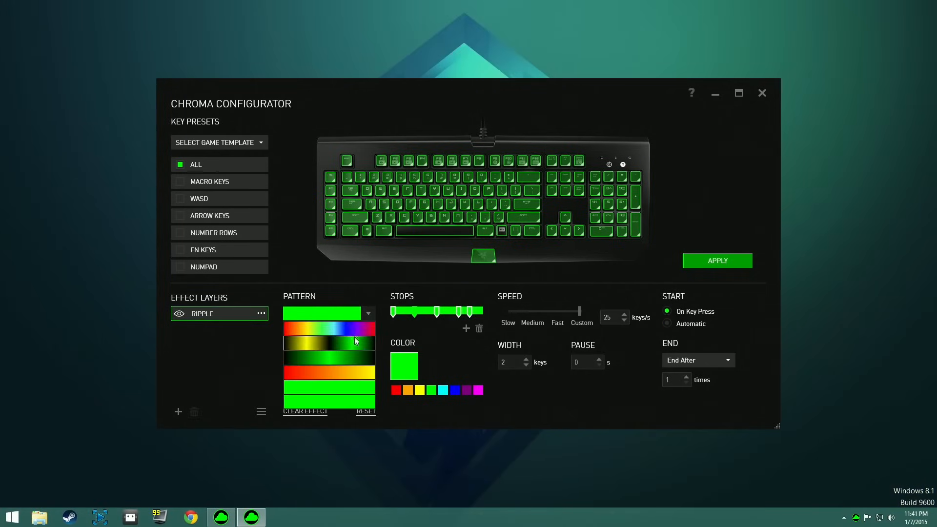
pyautogui.click(349, 373)
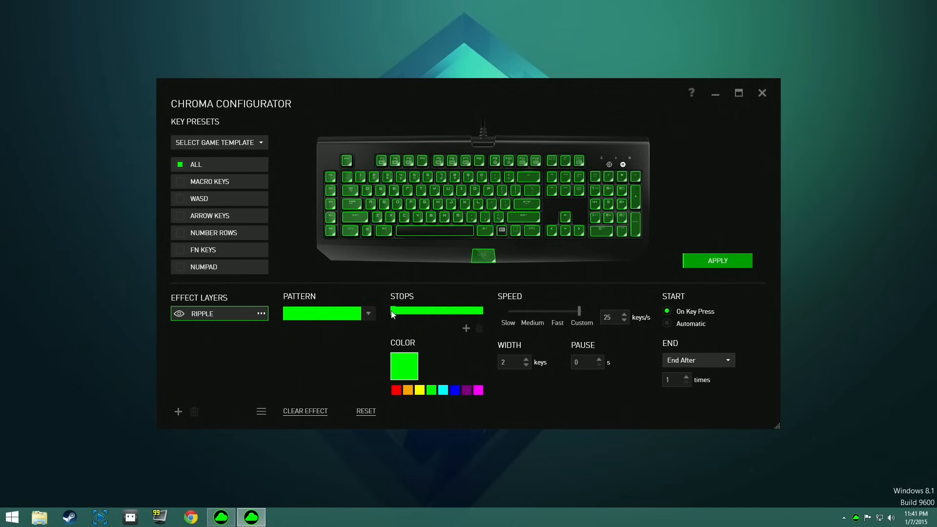
# - Add and recolour gradient stops; set 55 keys/s, width 3, 2 s pause, end after 2
pyautogui.click(396, 389)
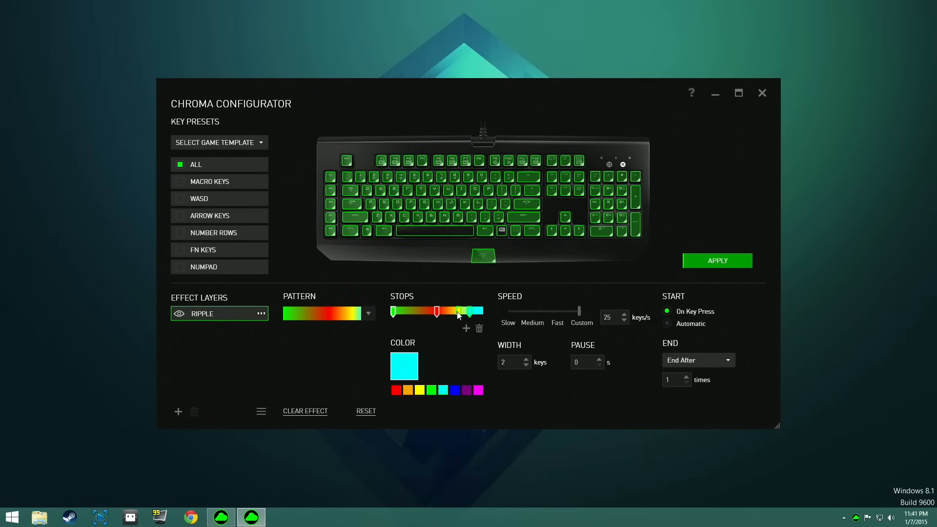
pyautogui.click(421, 312)
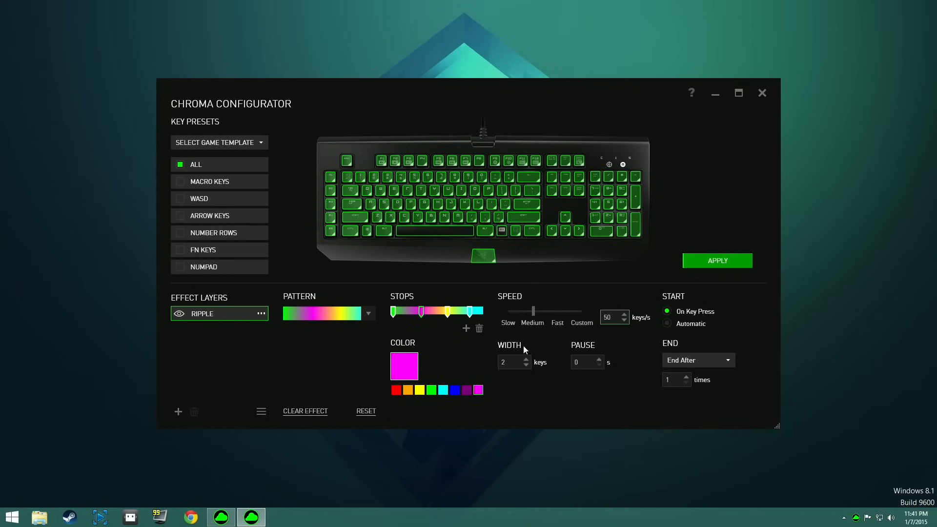
pyautogui.click(526, 359)
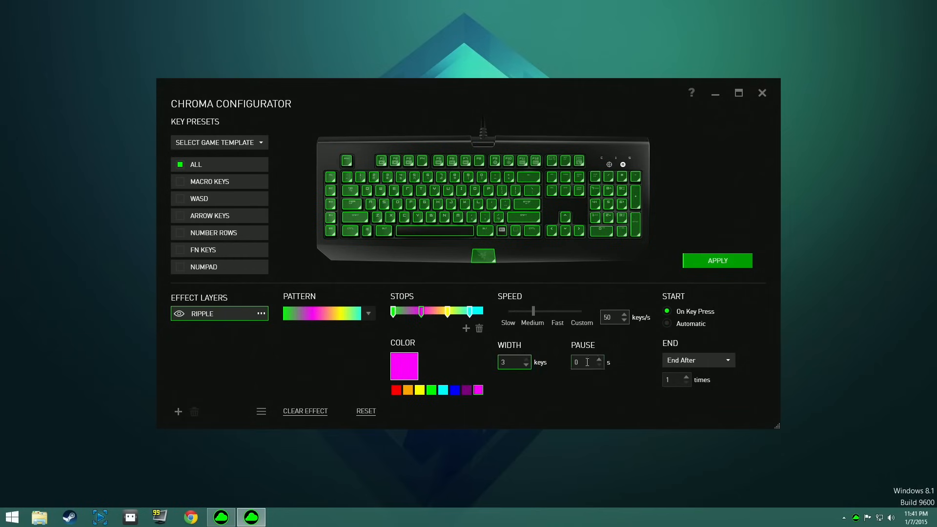
pyautogui.click(598, 359)
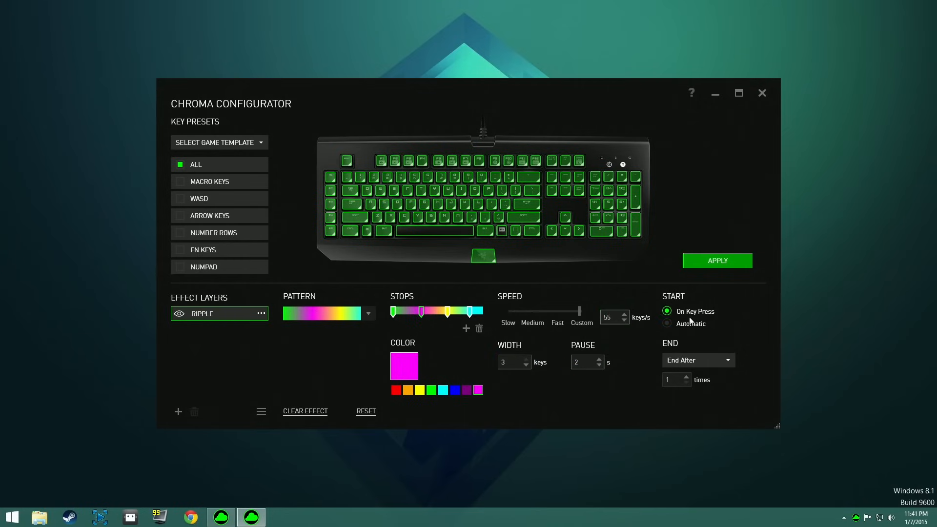
pyautogui.click(685, 376)
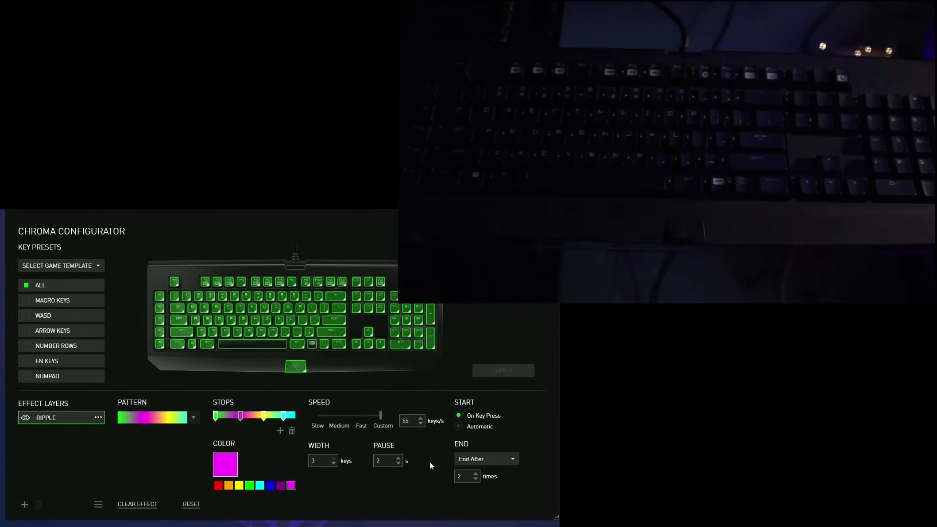
# - Lower ripple speed to 20 keys/s, pause to 1 s, and end after one repeat
pyautogui.click(398, 464)
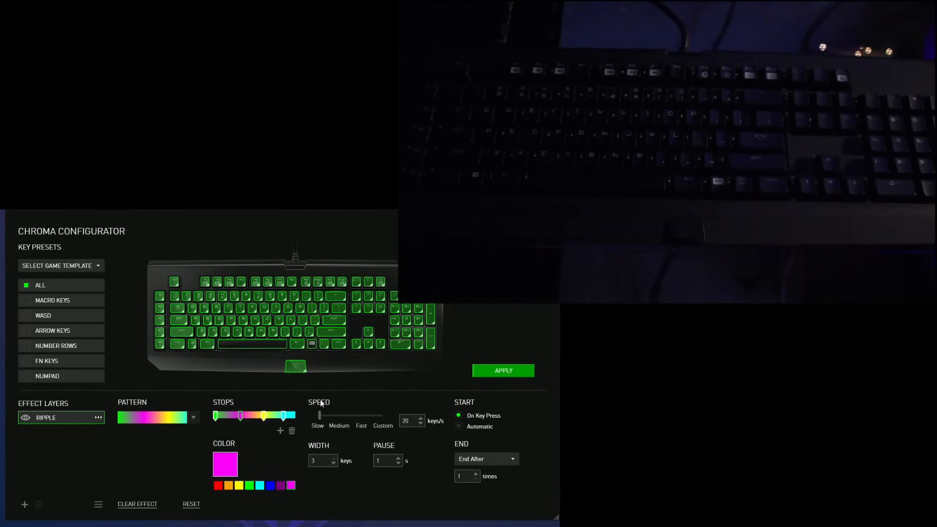
pyautogui.click(475, 473)
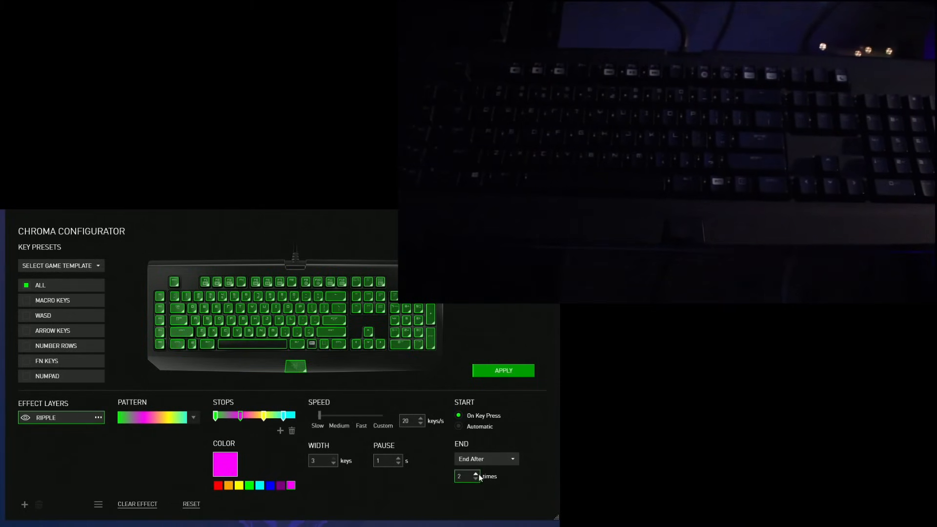
pyautogui.click(475, 479)
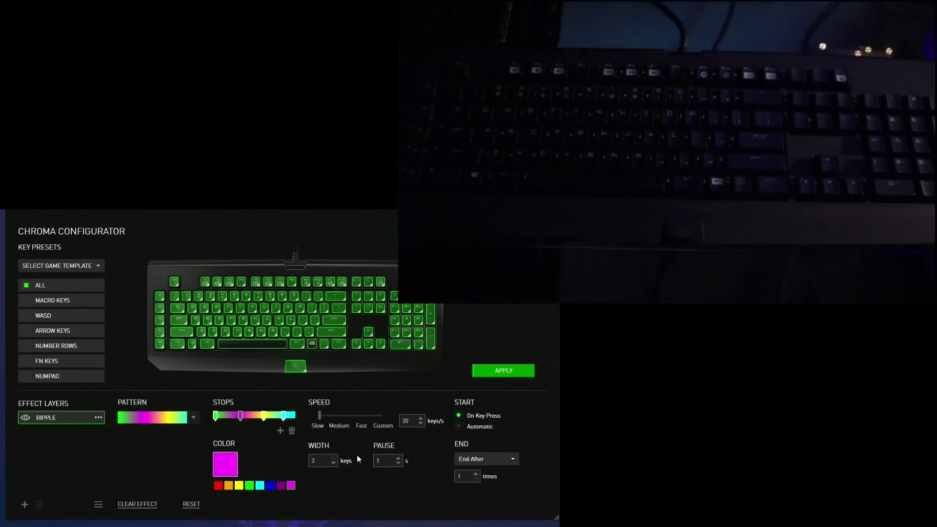
pyautogui.click(333, 463)
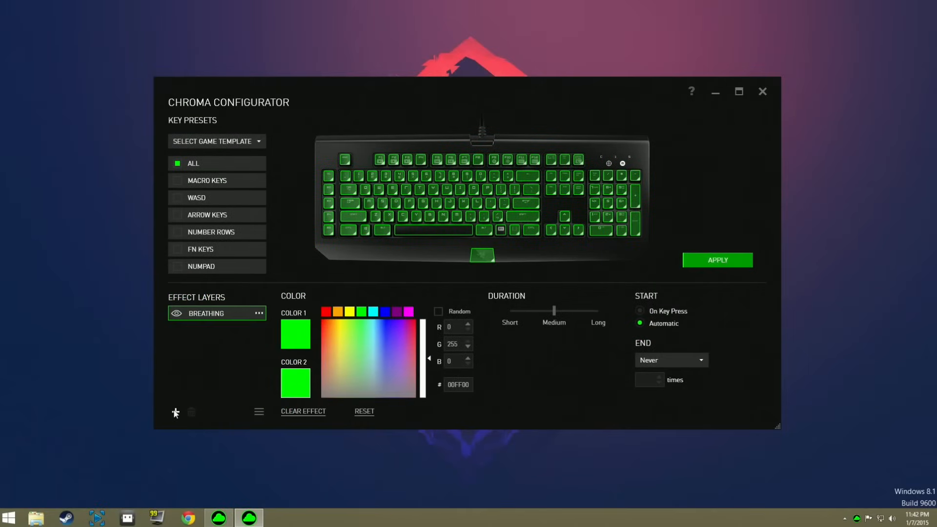
# - Change the layer's effect type and bring up the second Ripple layer's options
pyautogui.click(205, 312)
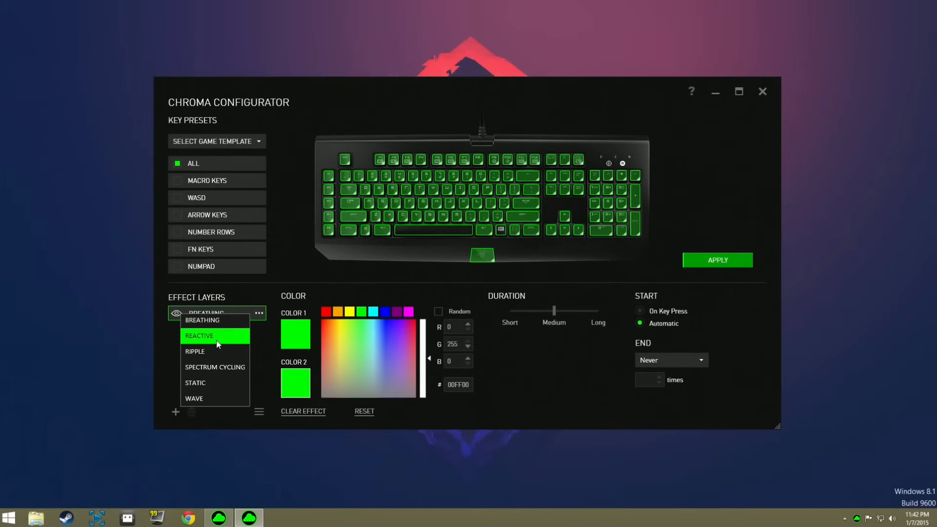
pyautogui.click(195, 351)
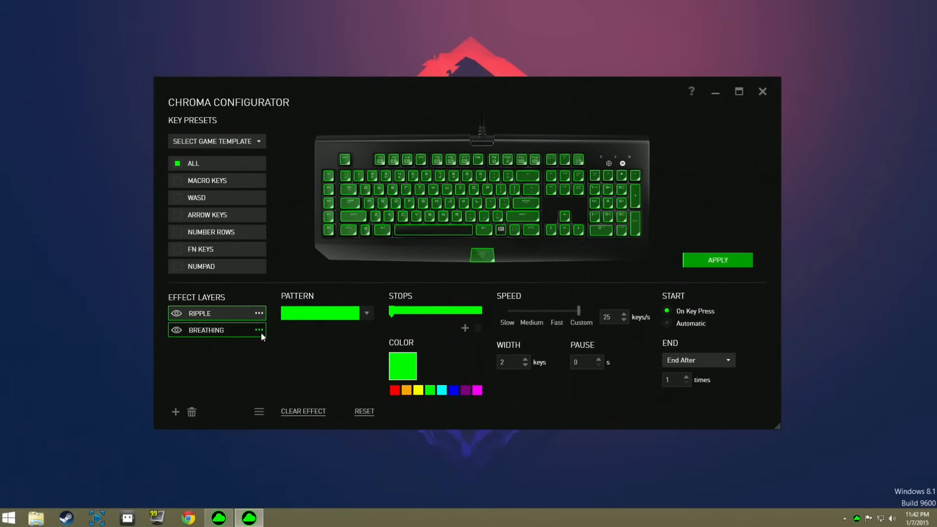
pyautogui.click(258, 313)
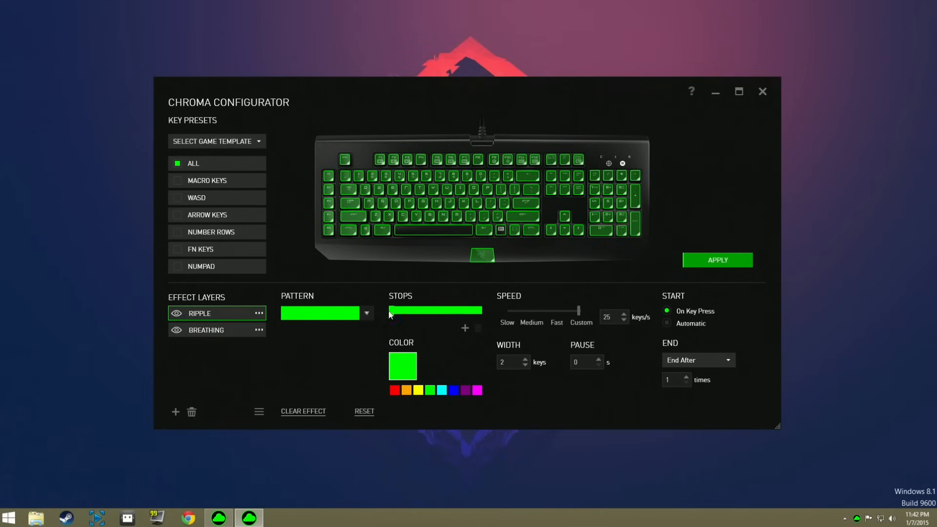
# - Give the ripple a two-stop cyan-to-blue gradient
pyautogui.click(441, 391)
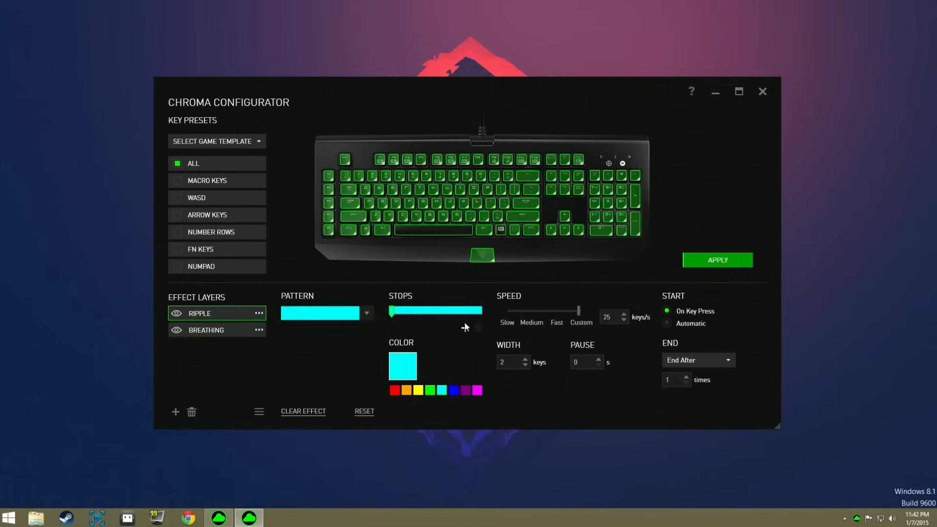
pyautogui.click(434, 311)
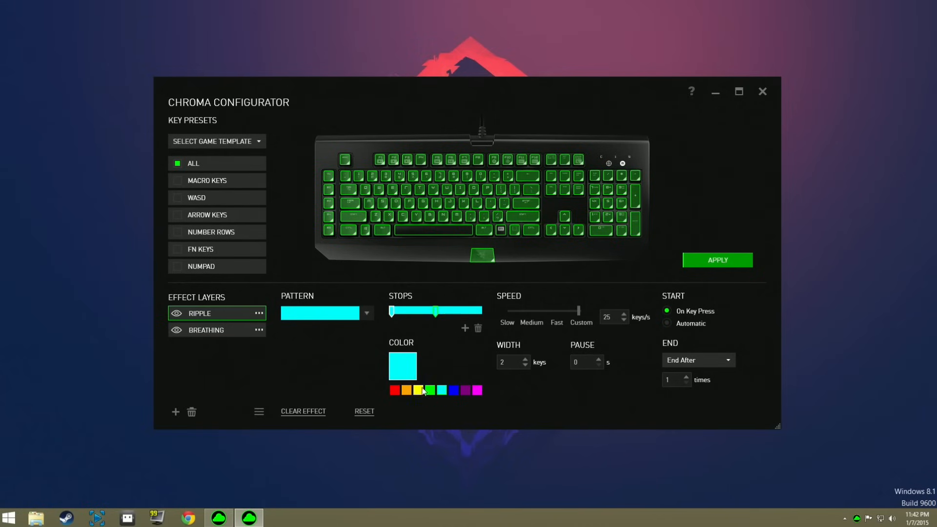
pyautogui.click(453, 390)
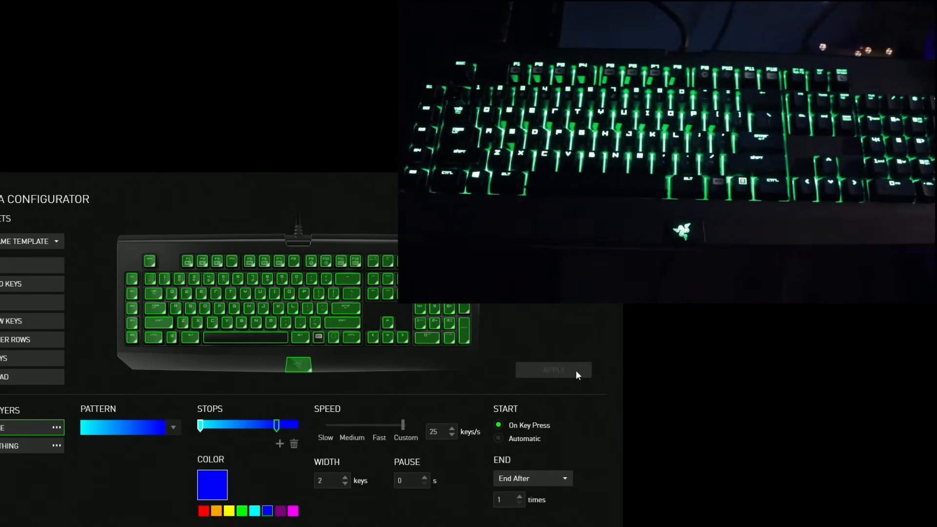
pyautogui.moveTo(109, 474)
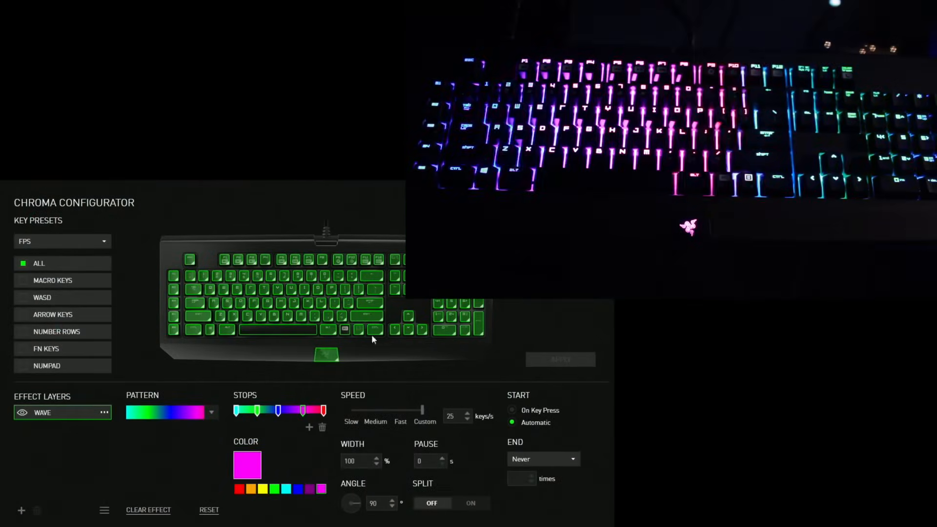
# - Set the first stop to red, apply a rainbow Ripple, and narrow it to 1 key
pyautogui.click(286, 489)
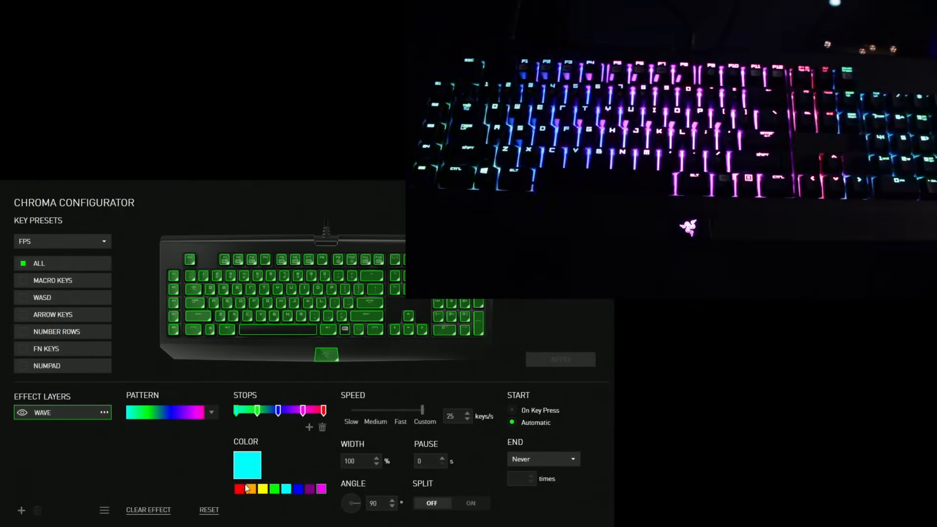
pyautogui.click(238, 489)
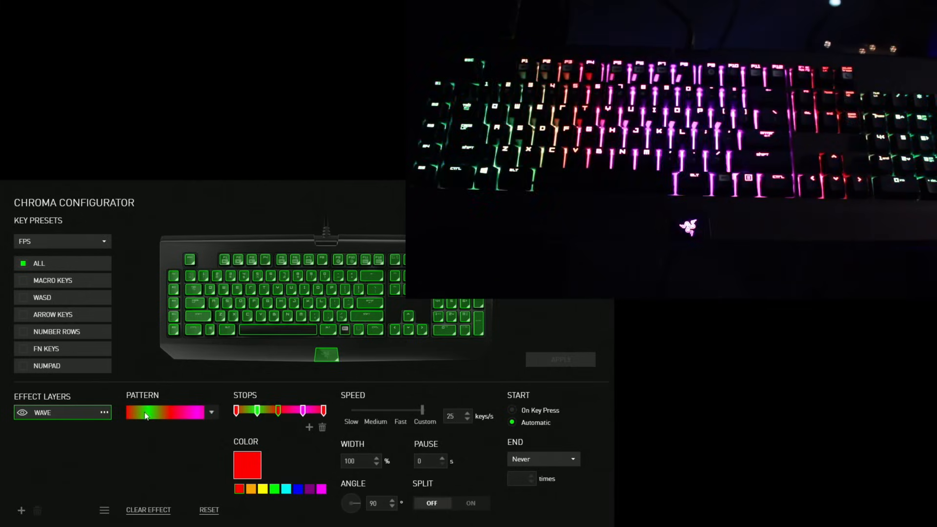
pyautogui.click(211, 413)
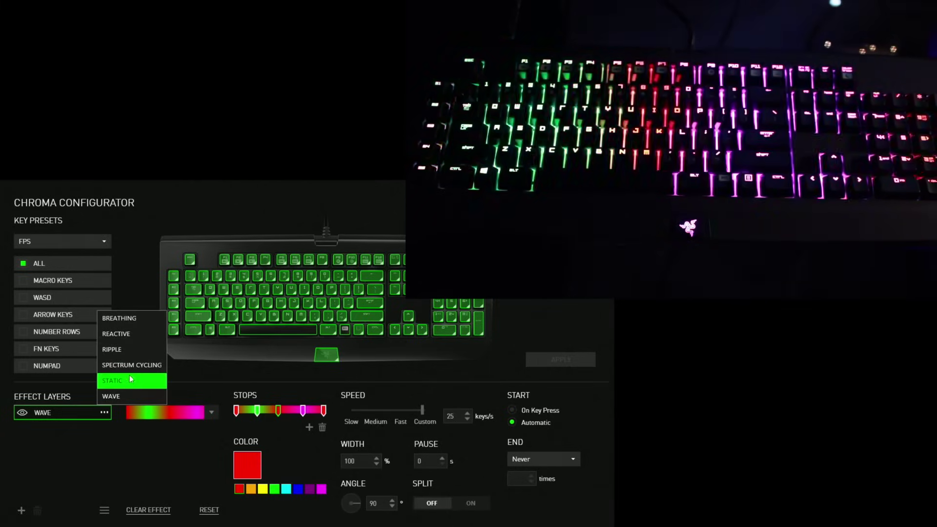
pyautogui.click(111, 349)
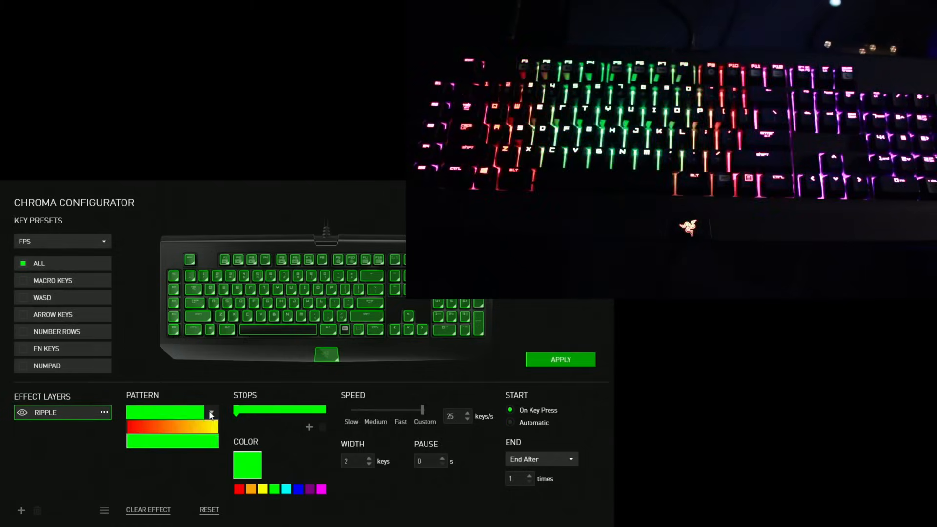
pyautogui.click(560, 359)
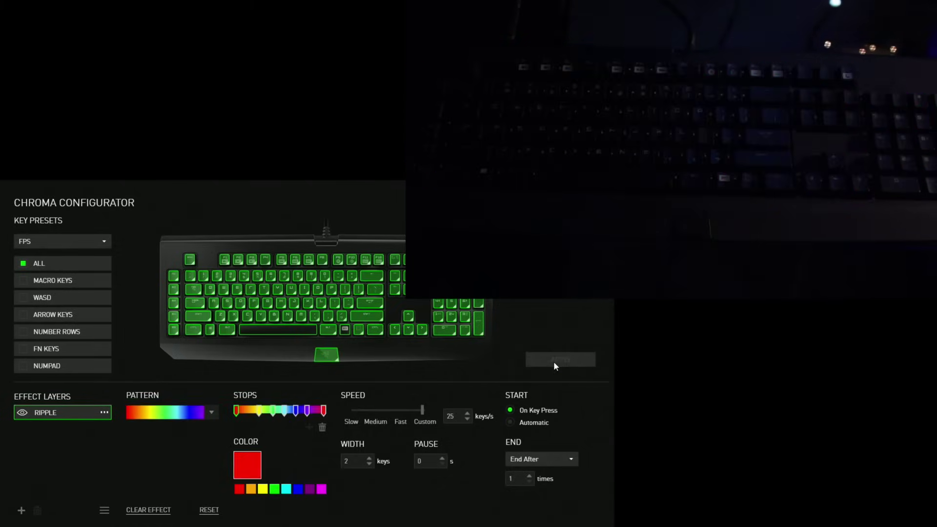
pyautogui.click(509, 422)
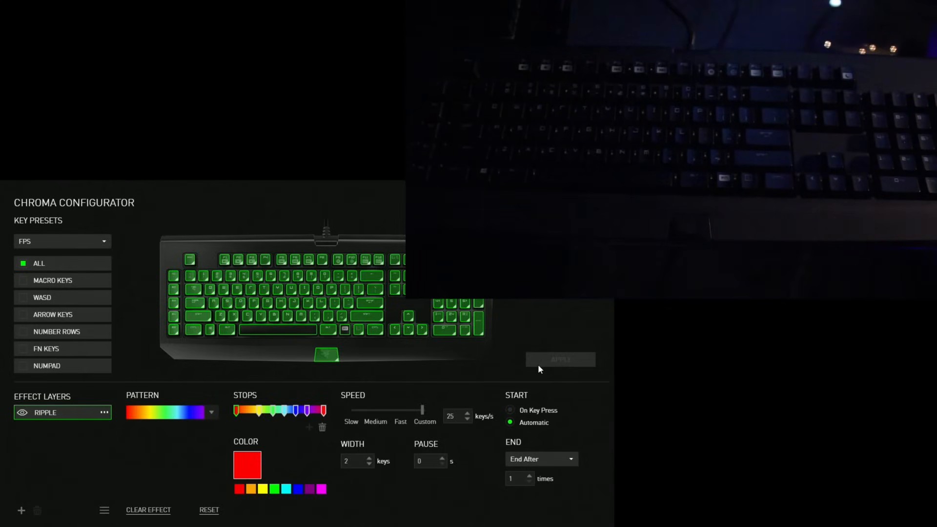
pyautogui.click(369, 464)
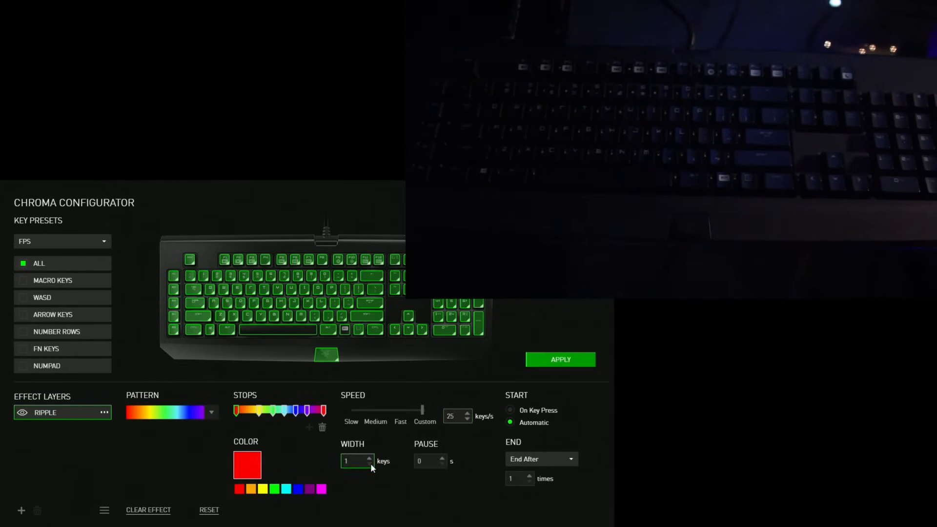
# - Widen the ripple to 3 keys, start it automatically, and apply it to the keyboard
pyautogui.click(369, 458)
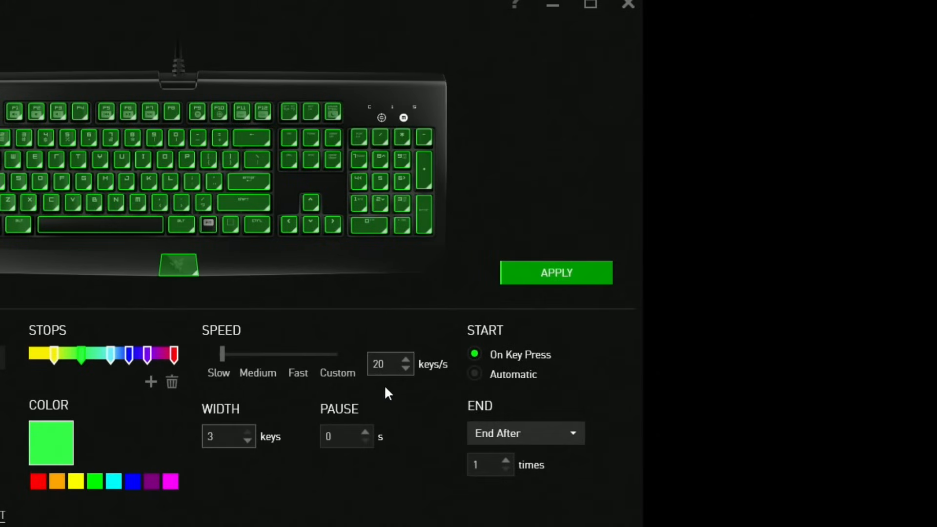
pyautogui.click(474, 374)
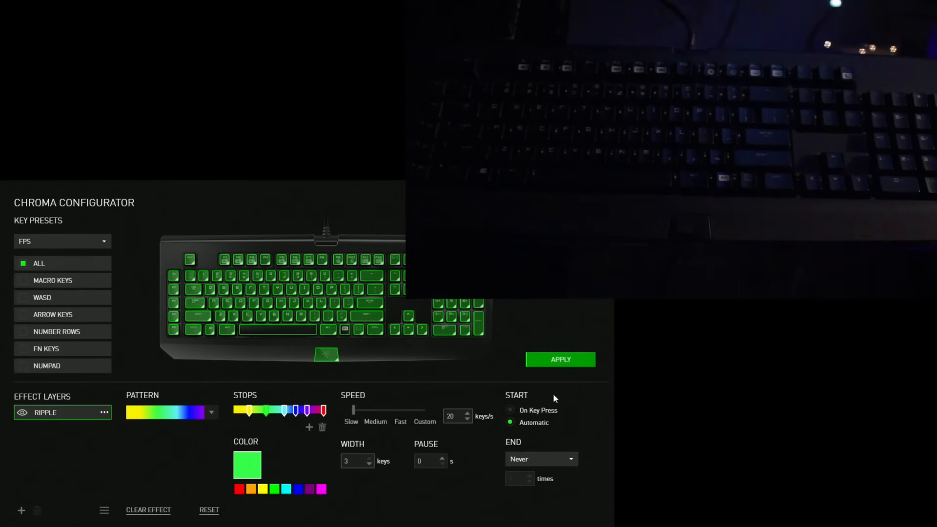
pyautogui.click(560, 359)
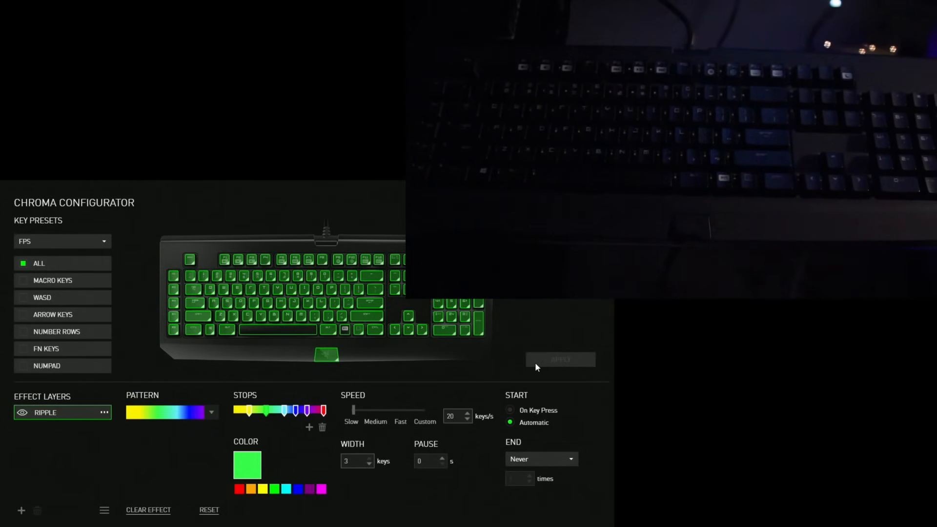
pyautogui.click(103, 412)
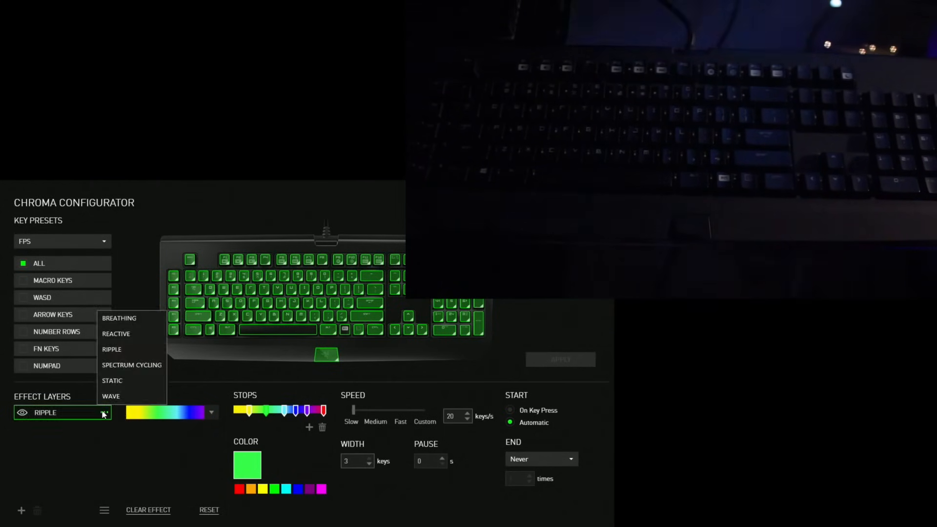
pyautogui.moveTo(111, 396)
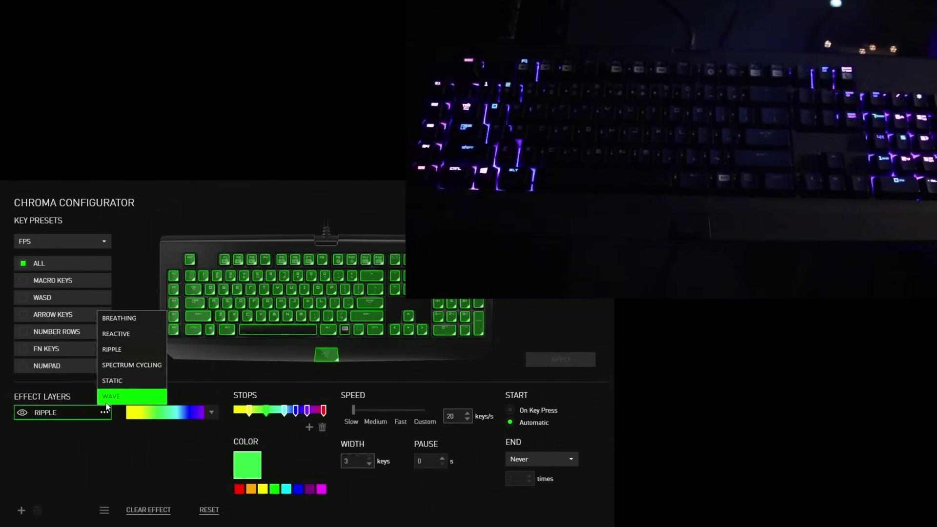
# - Switch the layer to Wave, back to Ripple, and choose the rainbow colour pattern
pyautogui.click(111, 396)
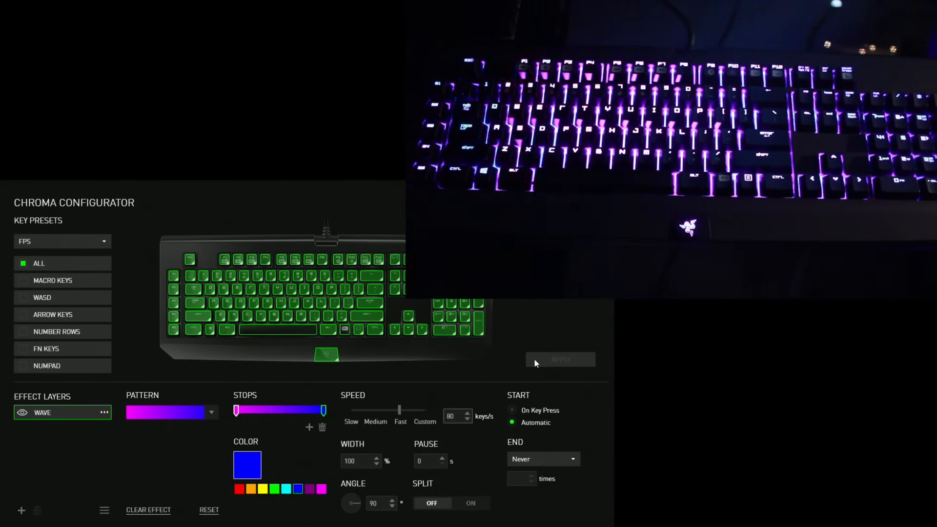
pyautogui.click(104, 412)
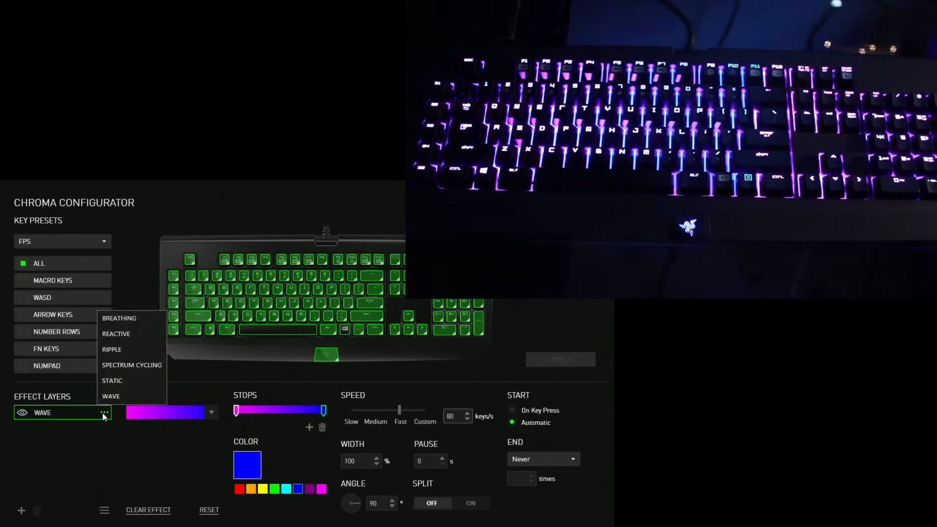
pyautogui.click(111, 350)
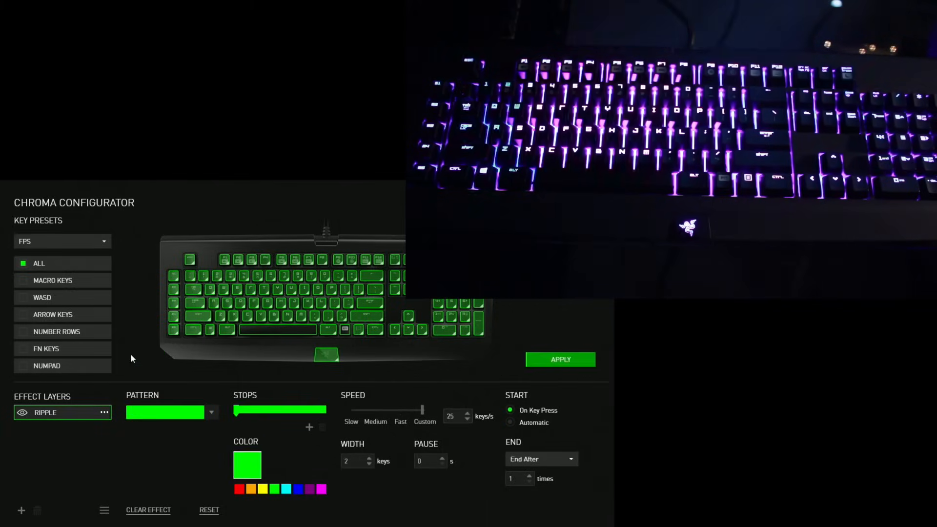
pyautogui.click(211, 412)
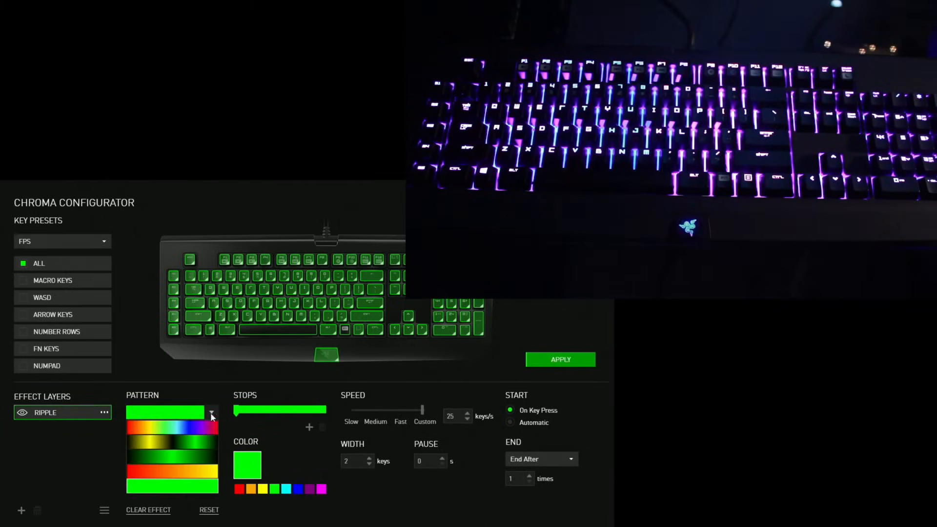
pyautogui.click(211, 413)
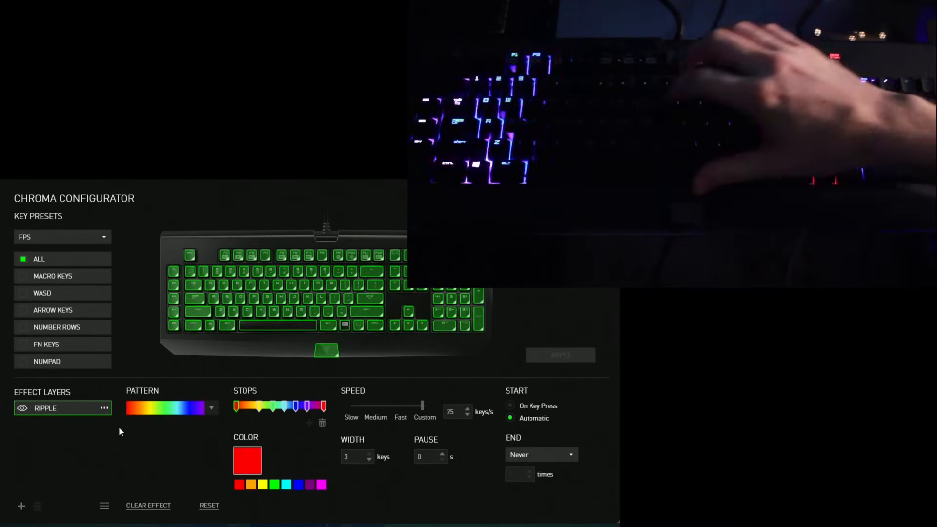
# - Add a new Ripple layer, pick its colour, and apply the stacked layers to the keyboard
pyautogui.click(62, 408)
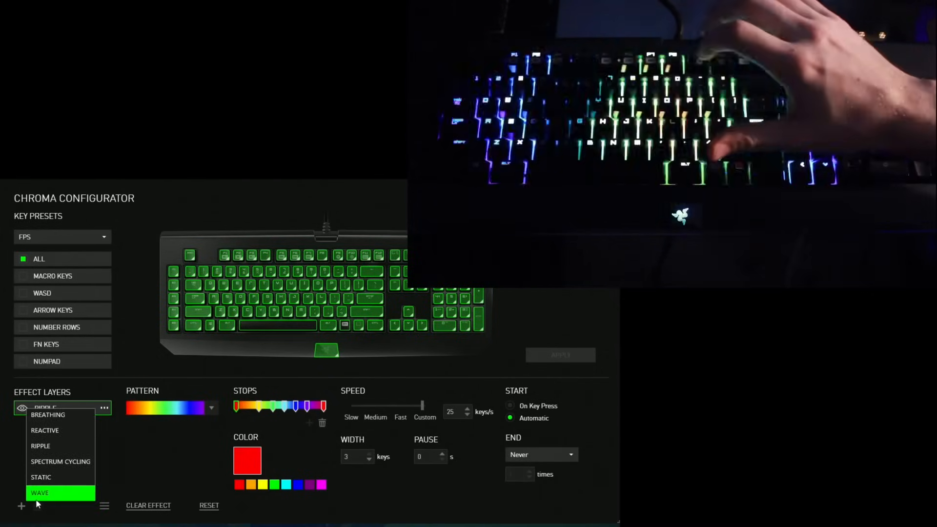
pyautogui.click(40, 446)
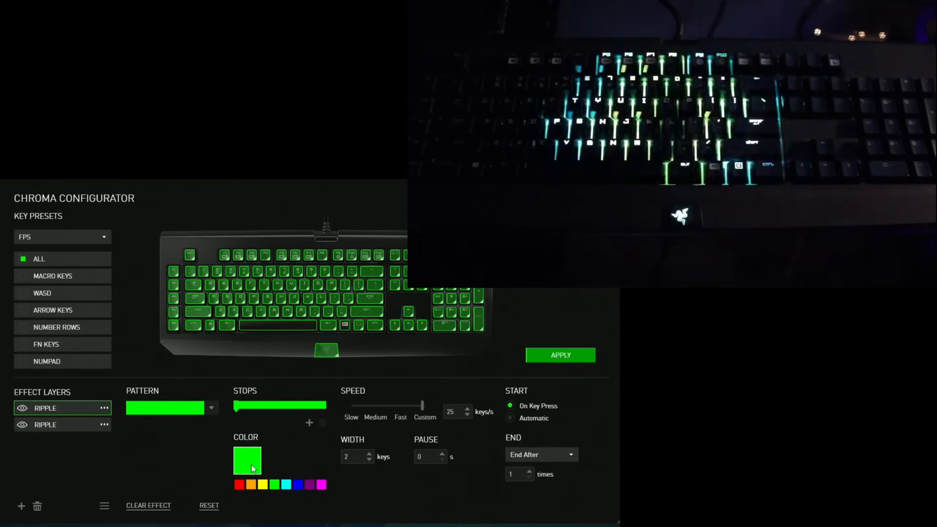
pyautogui.click(322, 484)
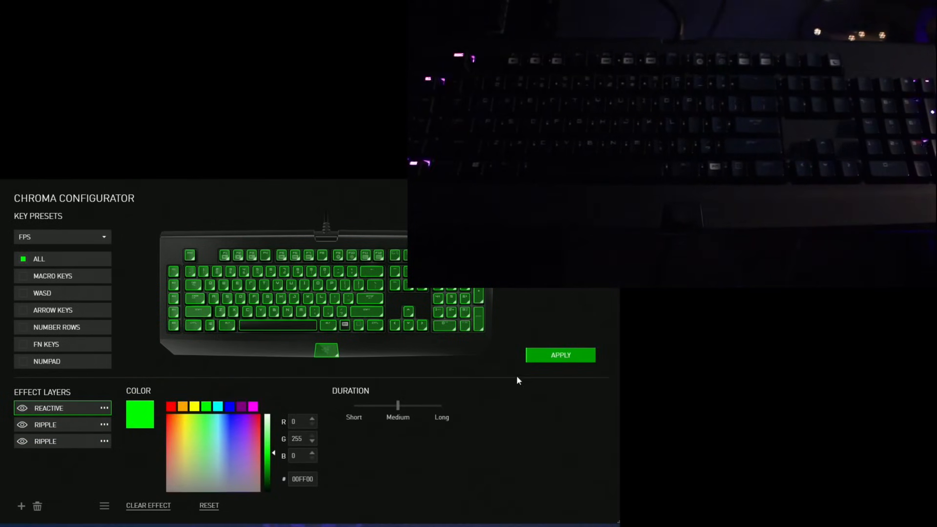
pyautogui.click(559, 355)
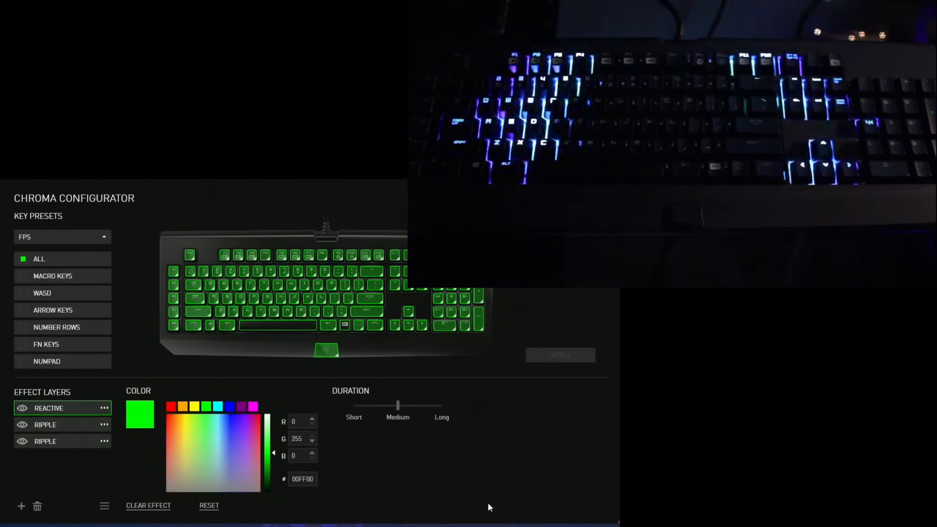